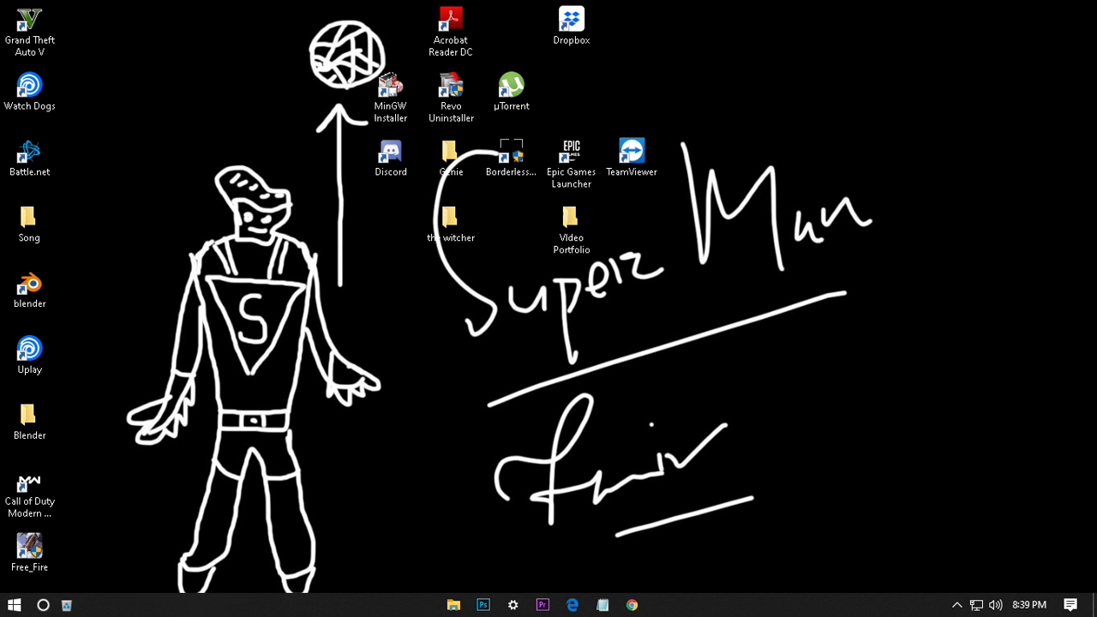
# Launch regedit from the Windows Run dialog.
pyautogui.press('Win+r')
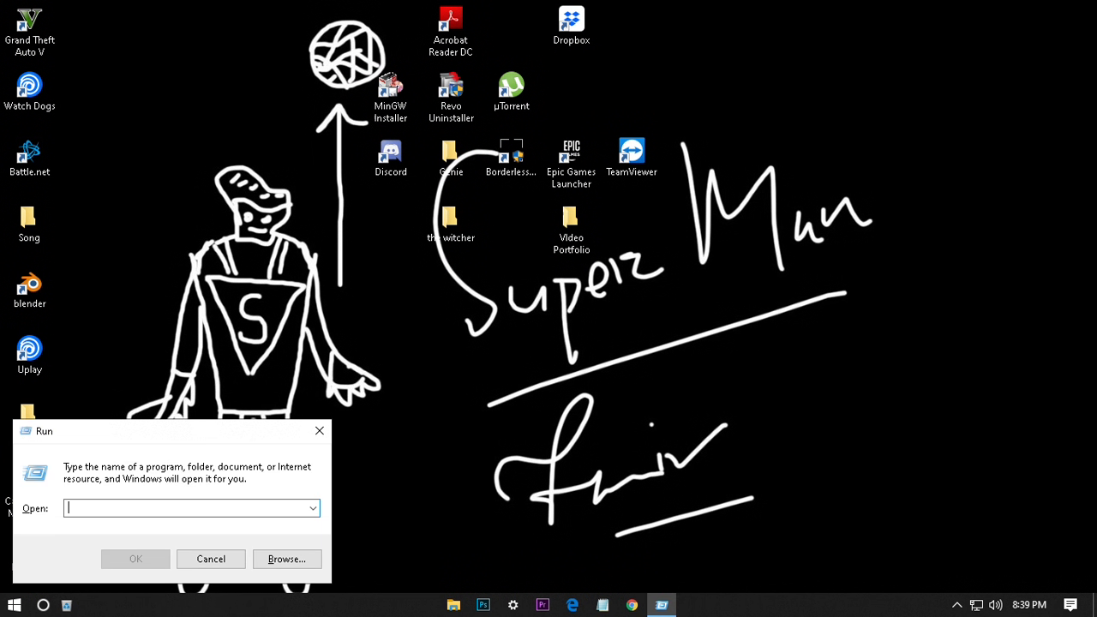
pyautogui.write('regedit')
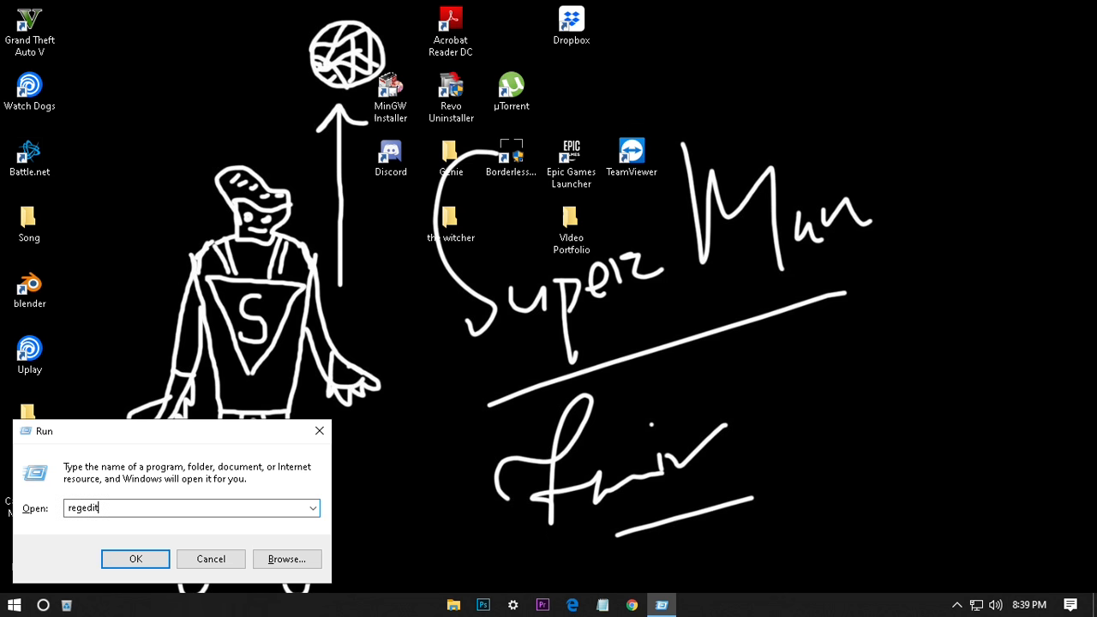
pyautogui.click(135, 559)
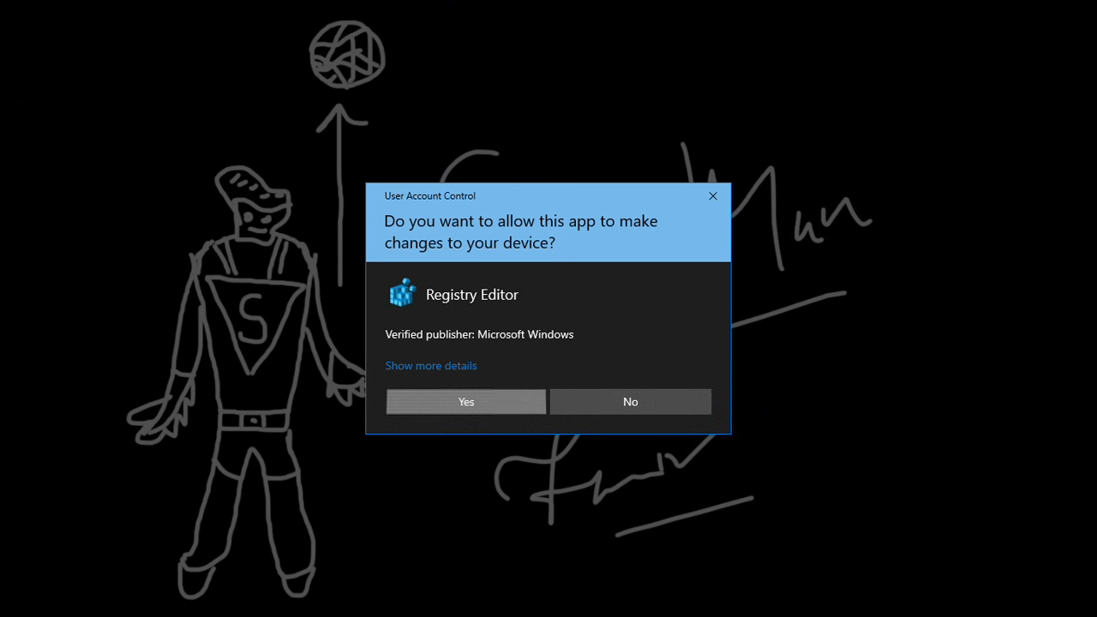
# Allow Registry Editor through UAC and navigate to HKLM\SOFTWARE\Microsoft\Cryptography.
pyautogui.click(465, 401)
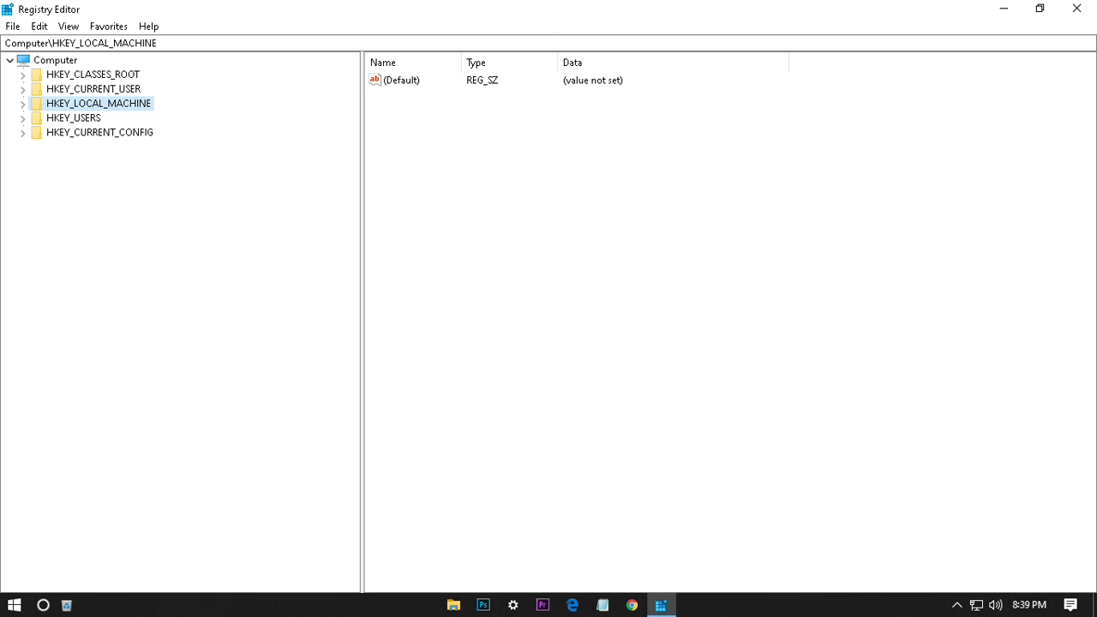
pyautogui.click(22, 103)
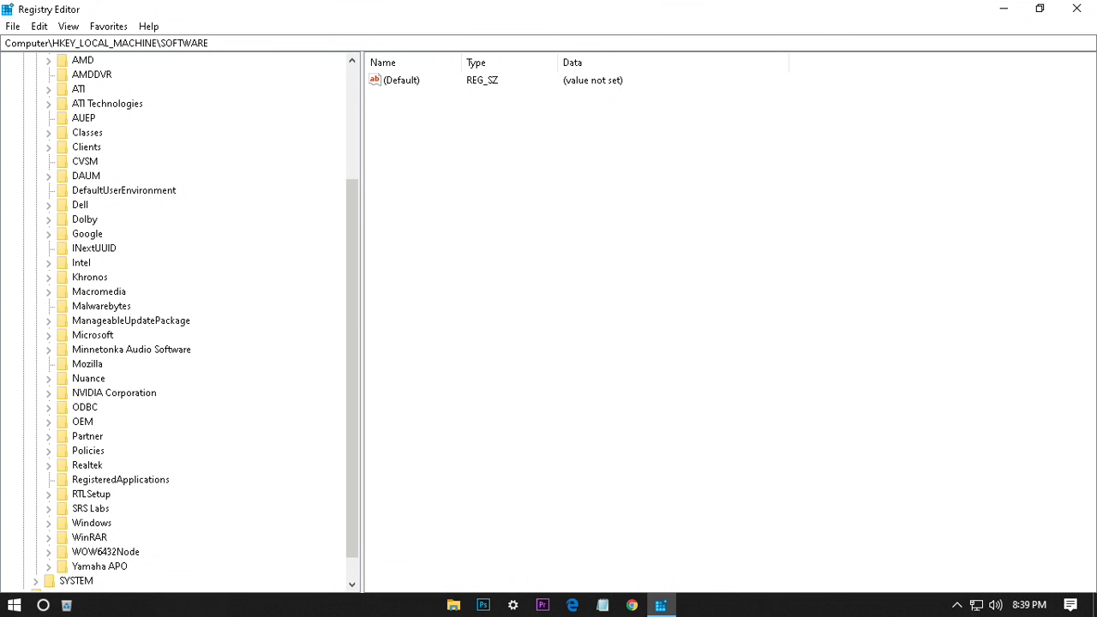
pyautogui.click(50, 334)
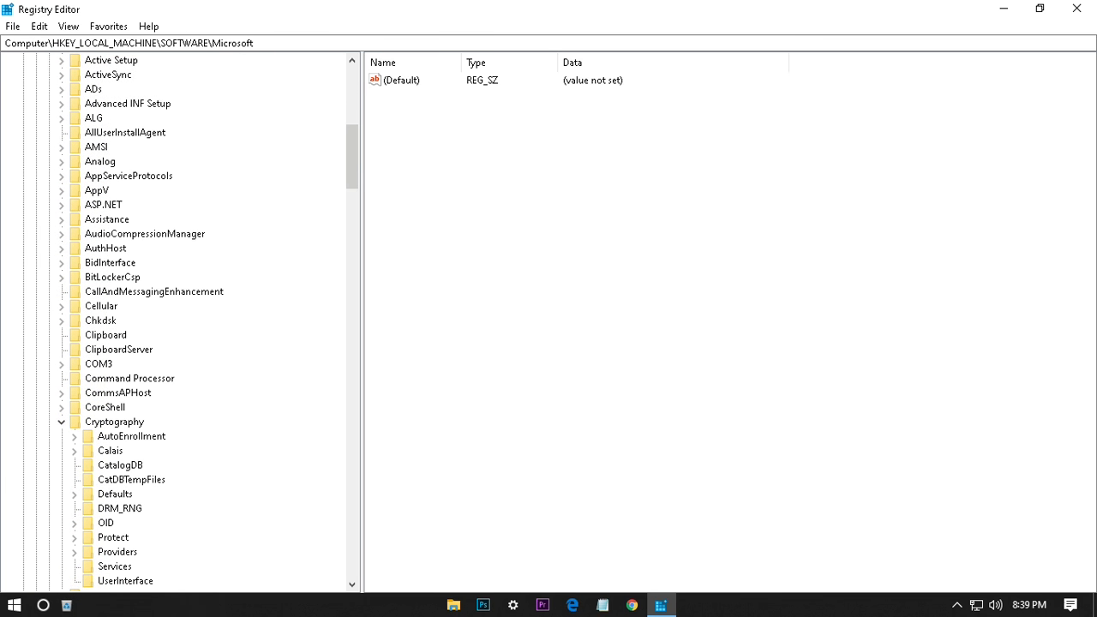
pyautogui.click(114, 422)
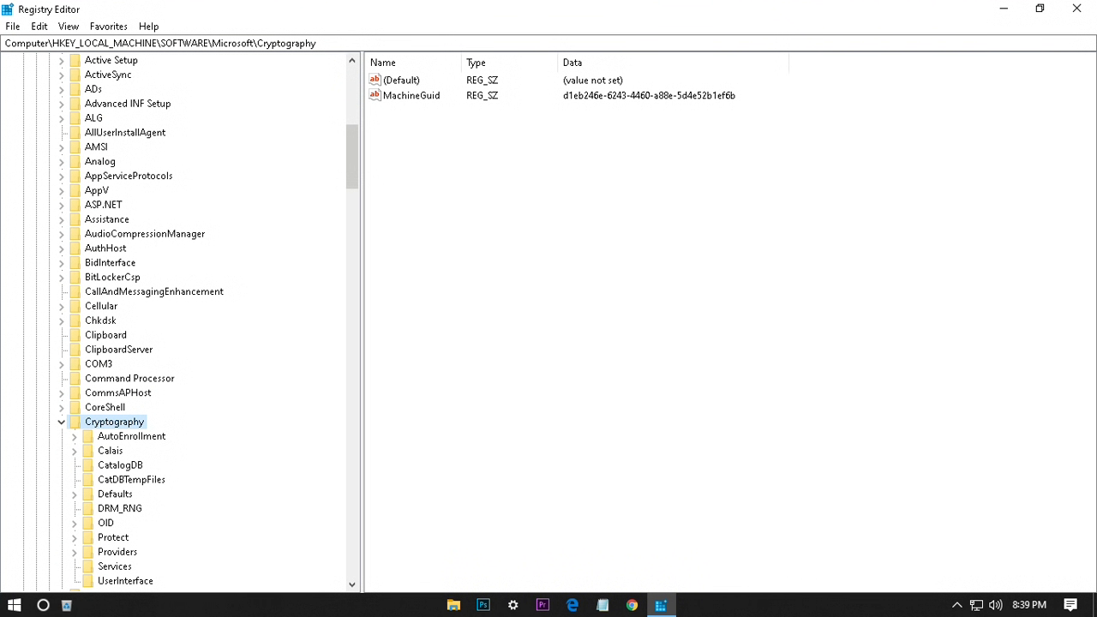
# Open the MachineGuid value under Cryptography for editing.
pyautogui.doubleClick(412, 95)
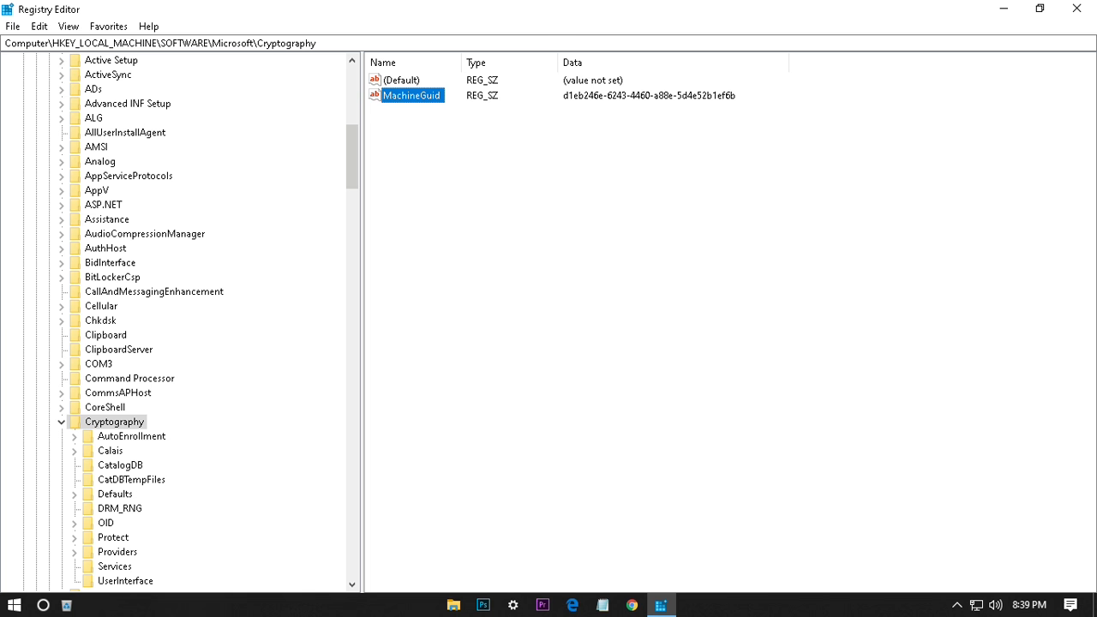
pyautogui.doubleClick(412, 95)
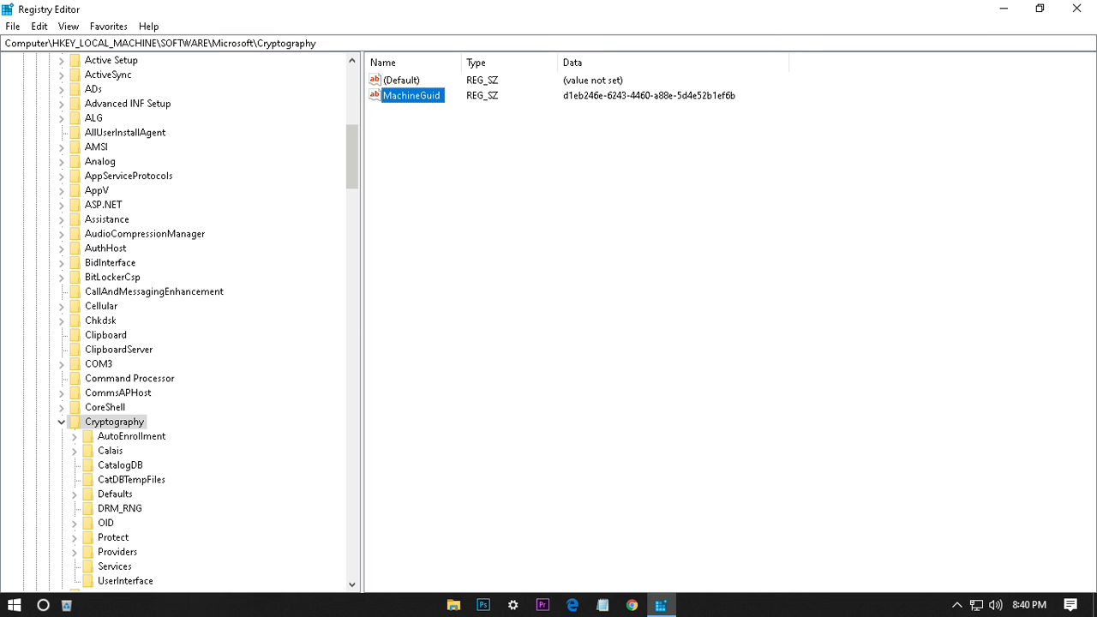
pyautogui.moveTo(1077, 8)
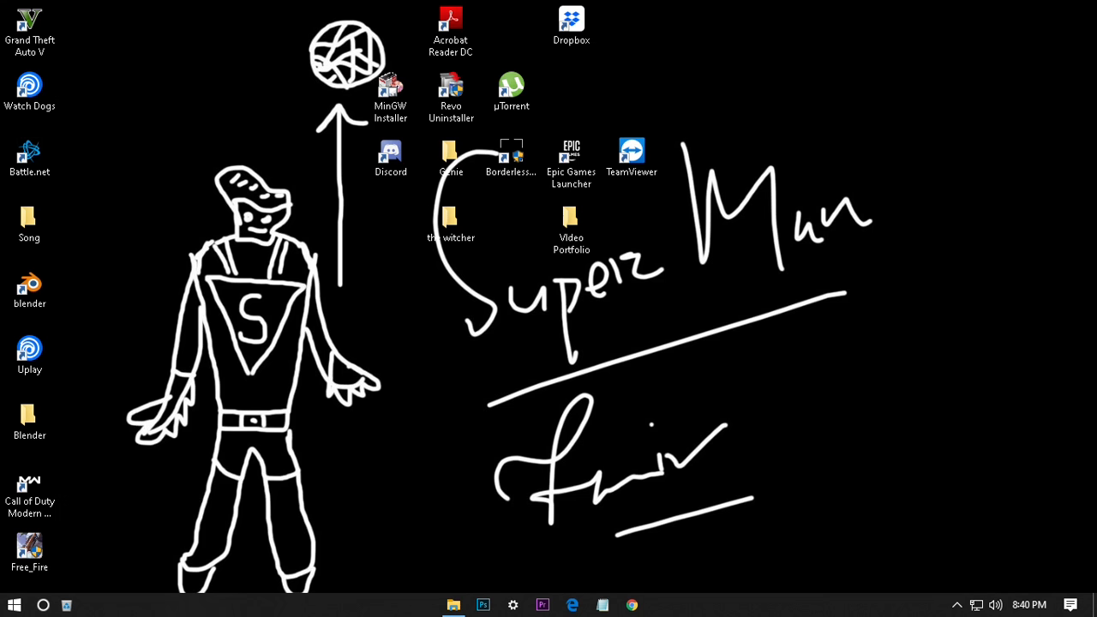
# Launch Battle.net from its desktop shortcut.
pyautogui.click(29, 157)
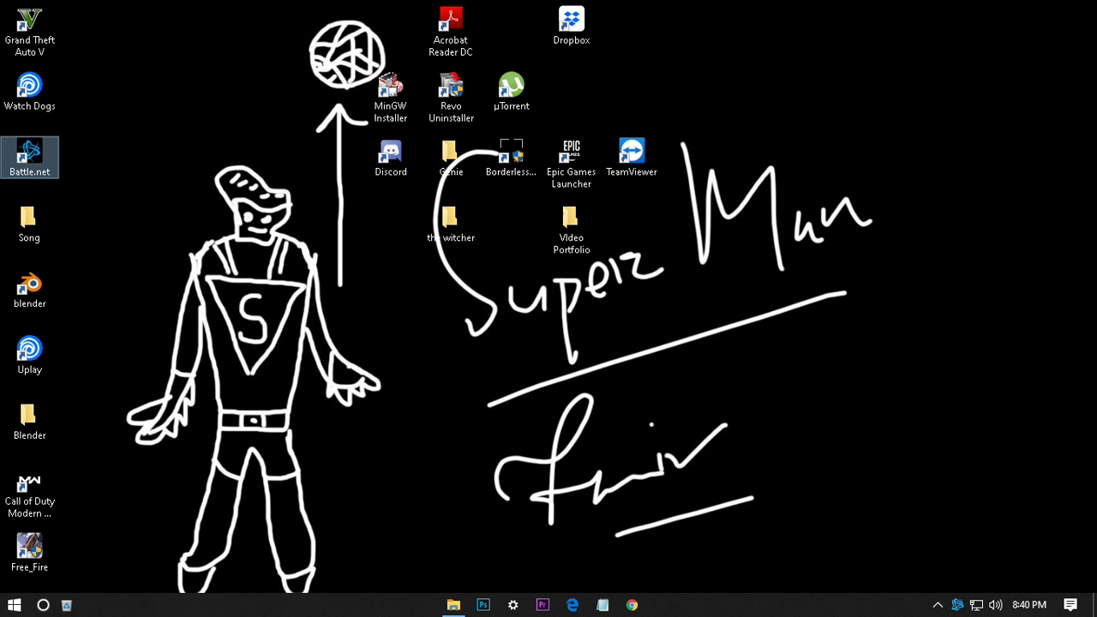
pyautogui.doubleClick(29, 157)
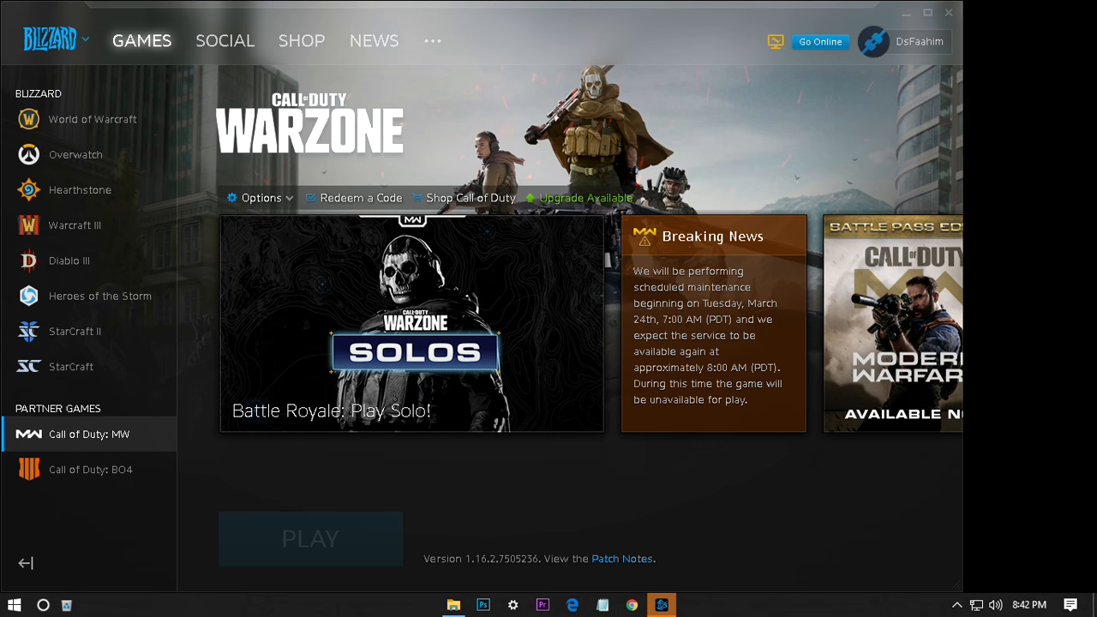
# Start Scan and Repair from the Call of Duty: MW options menu.
pyautogui.click(261, 198)
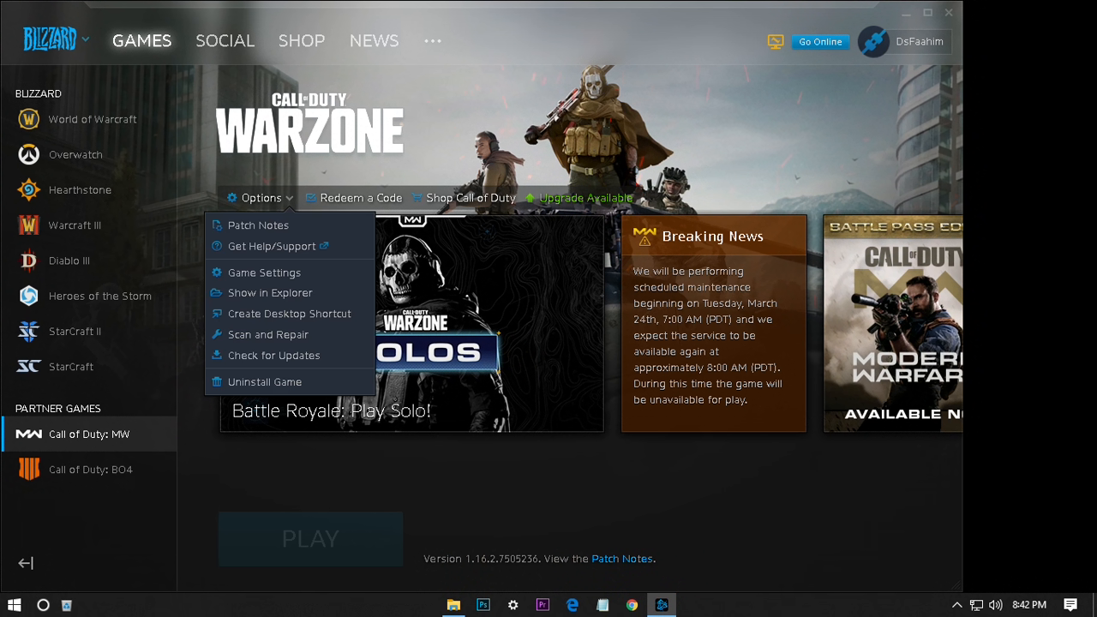
pyautogui.moveTo(268, 334)
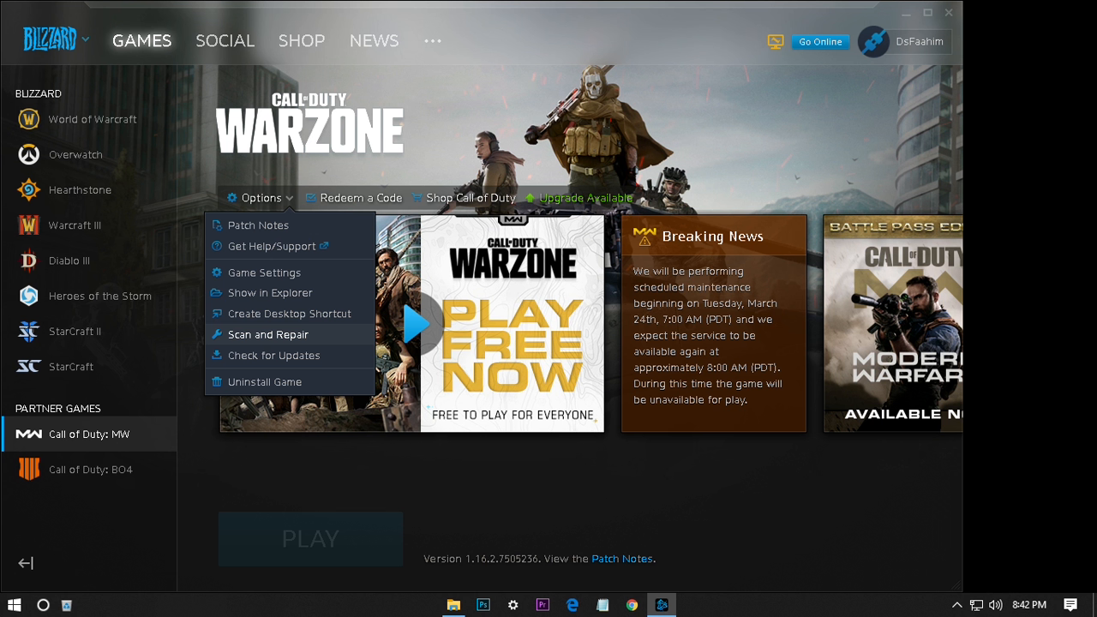
pyautogui.click(819, 41)
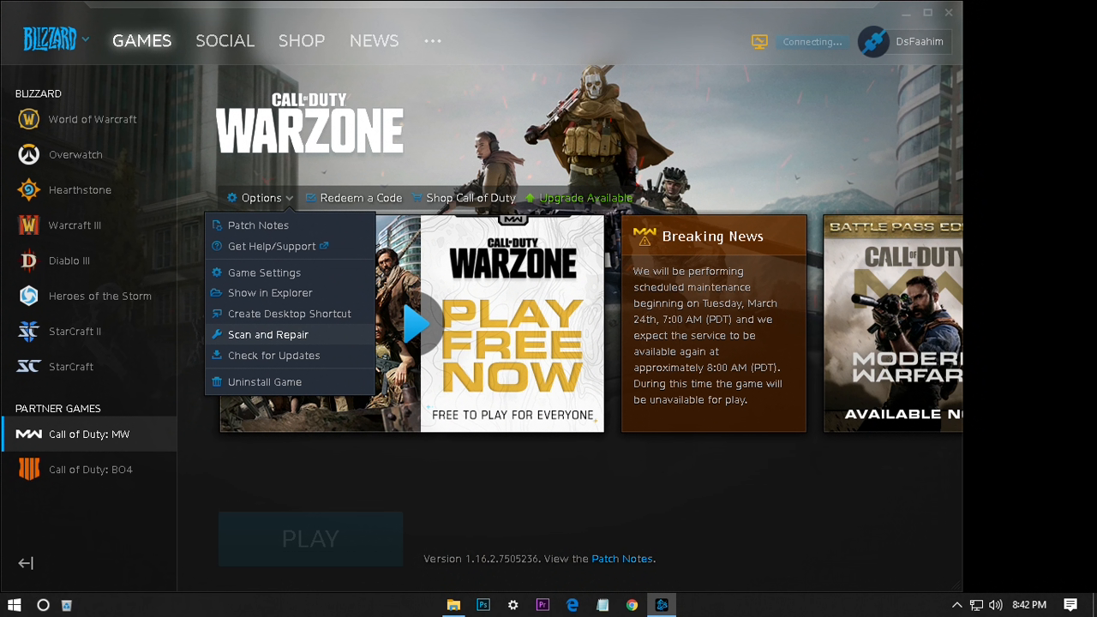